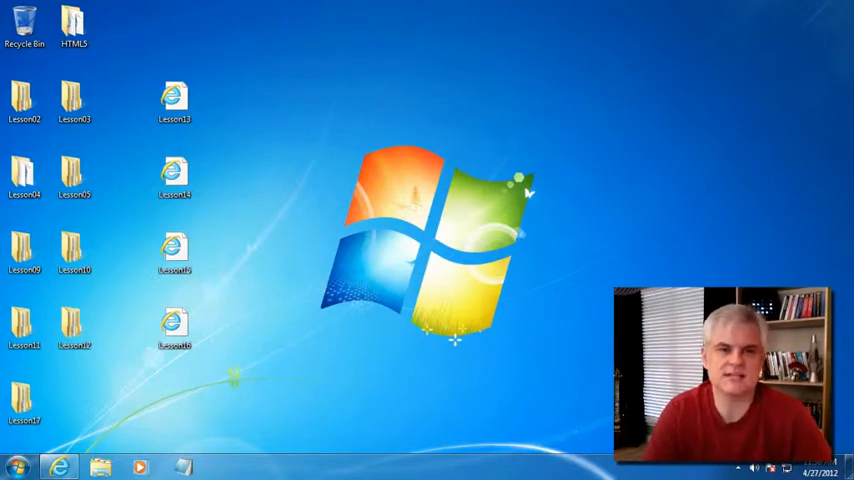
pyautogui.moveTo(310, 300)
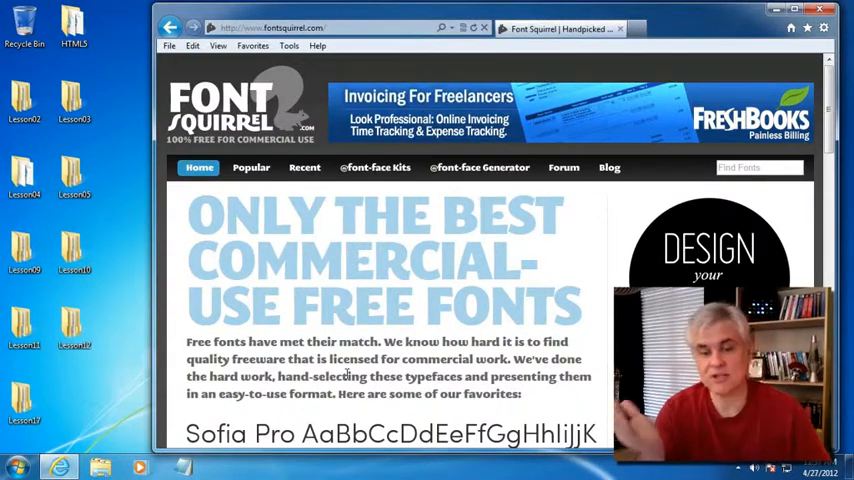
# Step: Browse down the Font Squirrel home page in Internet Explorer
pyautogui.scroll(-3)
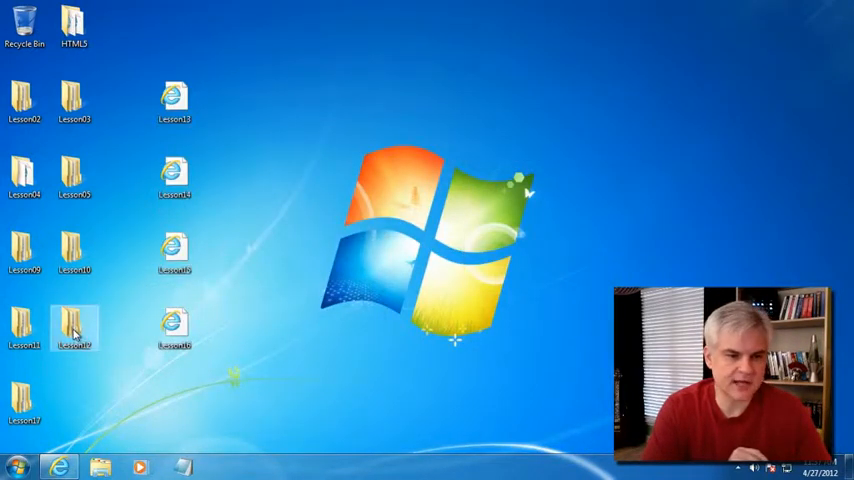
# Step: Paste the lesson files into Lesson17's Work folder and view Lesson17.html, highlighting its H1 title
pyautogui.doubleClick(72, 324)
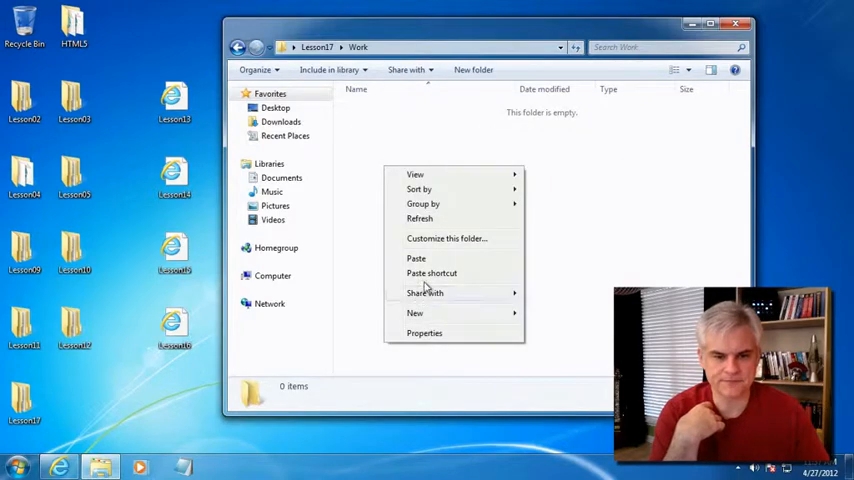
pyautogui.click(416, 258)
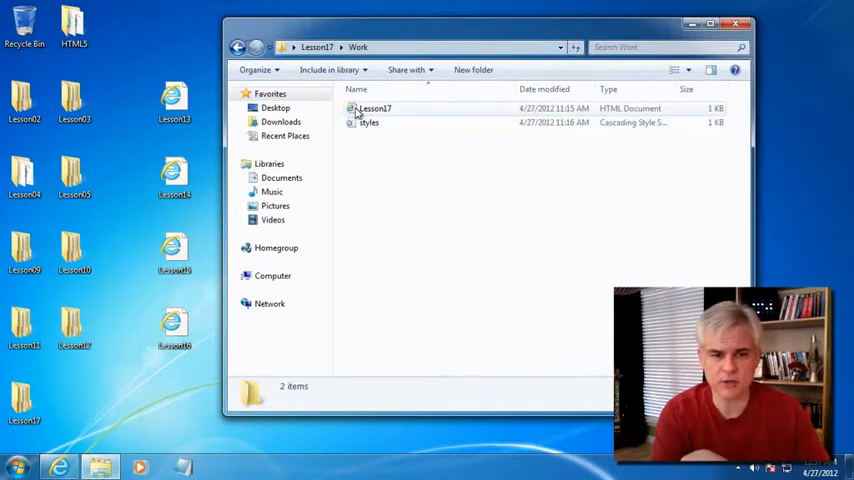
pyautogui.doubleClick(376, 108)
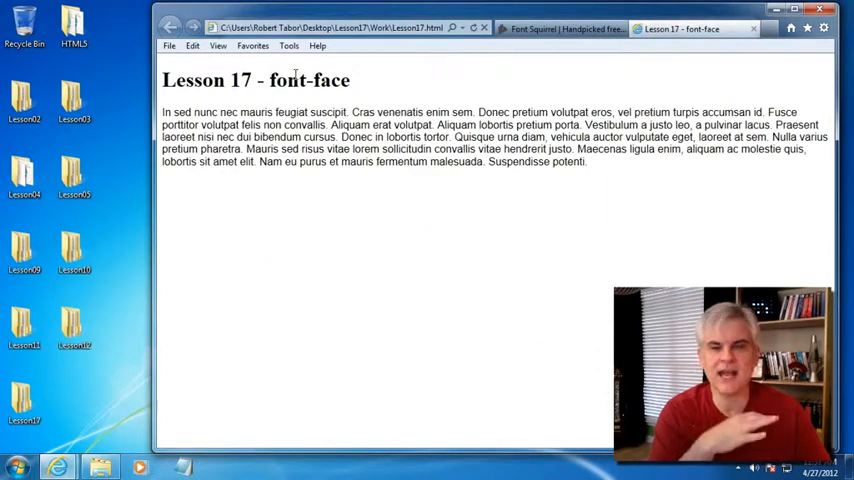
pyautogui.moveTo(278, 112); pyautogui.dragTo(552, 162)
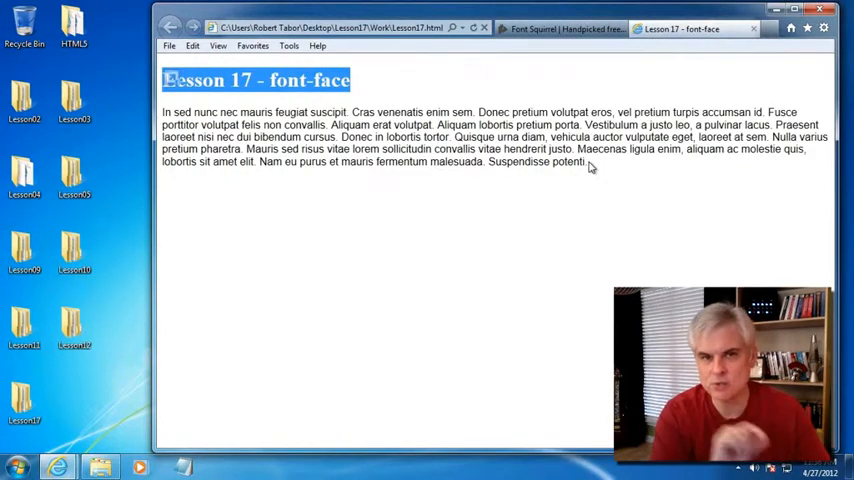
pyautogui.moveTo(752, 32)
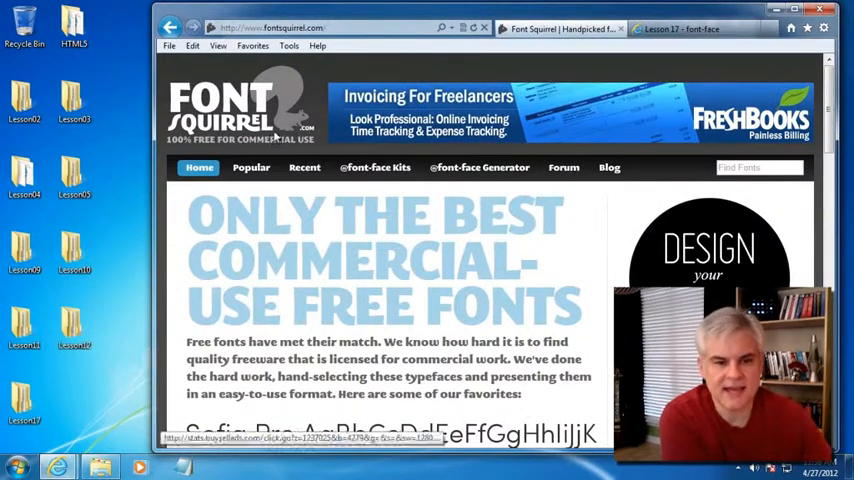
# Step: From Font Squirrel's Popular list, view the GoodDog font page and its specimen alphabet
pyautogui.click(252, 168)
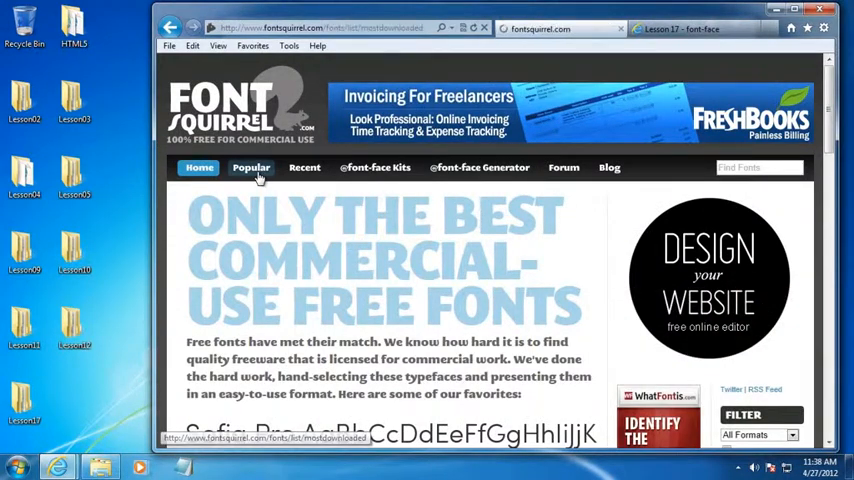
pyautogui.click(252, 168)
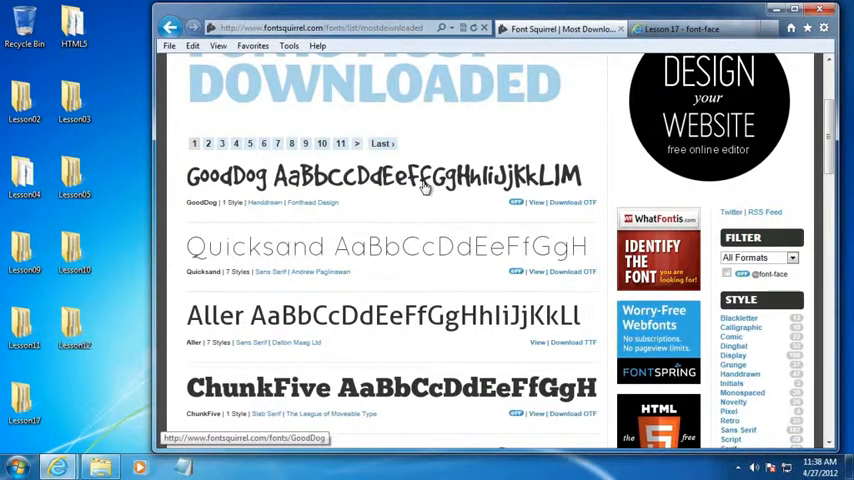
pyautogui.click(422, 176)
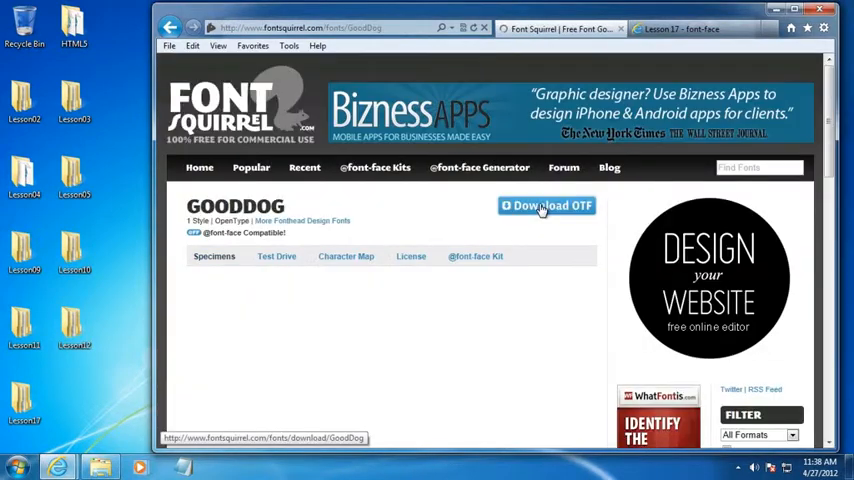
pyautogui.scroll(-3)
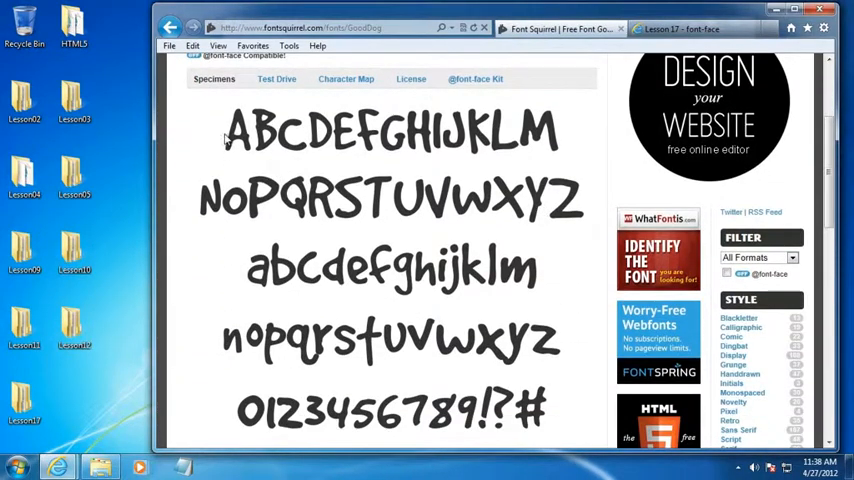
pyautogui.moveTo(368, 184)
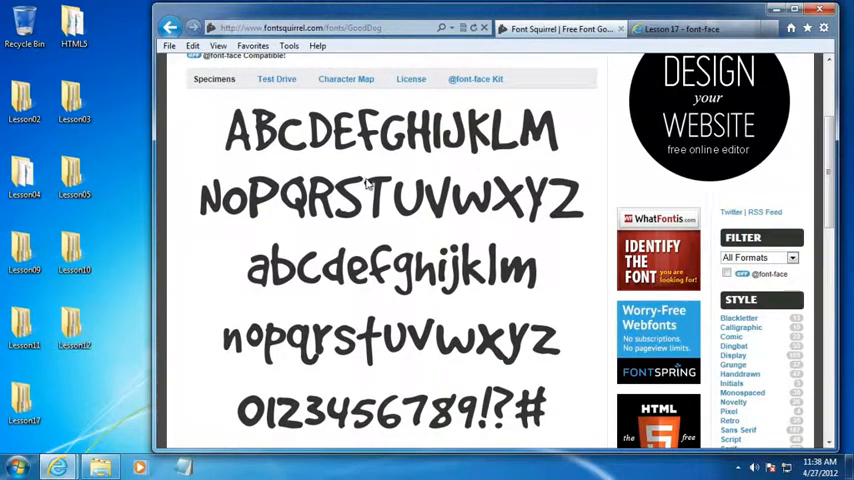
pyautogui.scroll(-3)
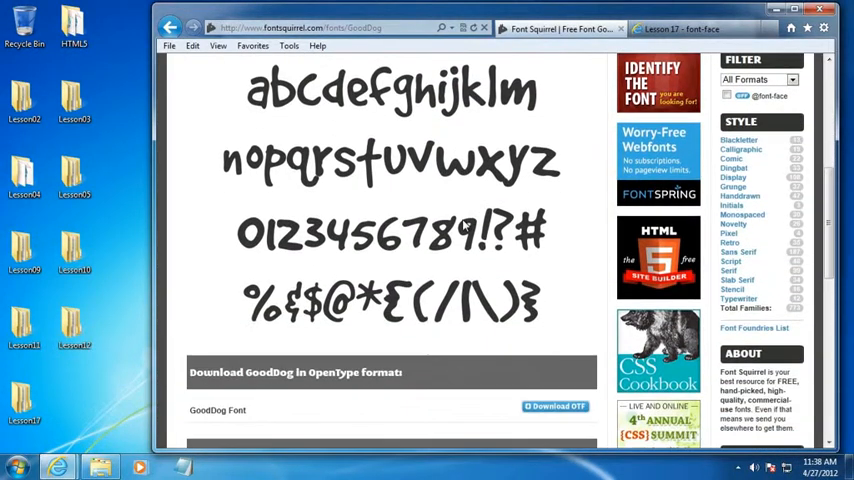
pyautogui.scroll(-3)
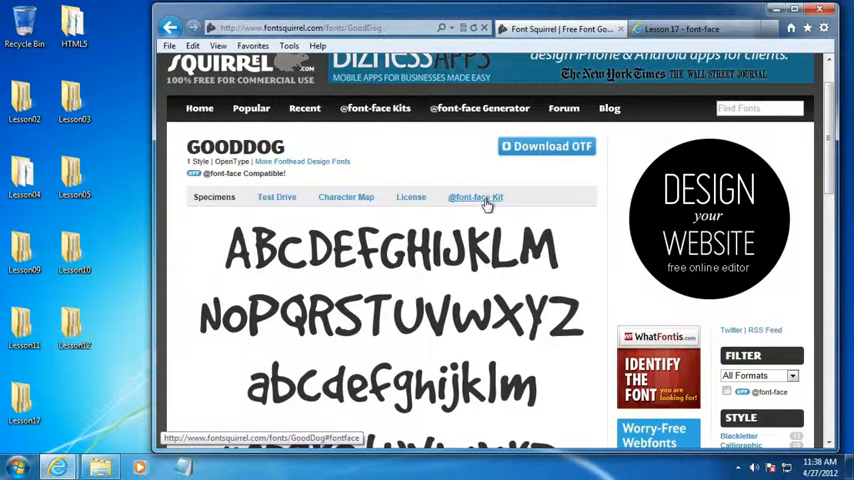
pyautogui.click(474, 196)
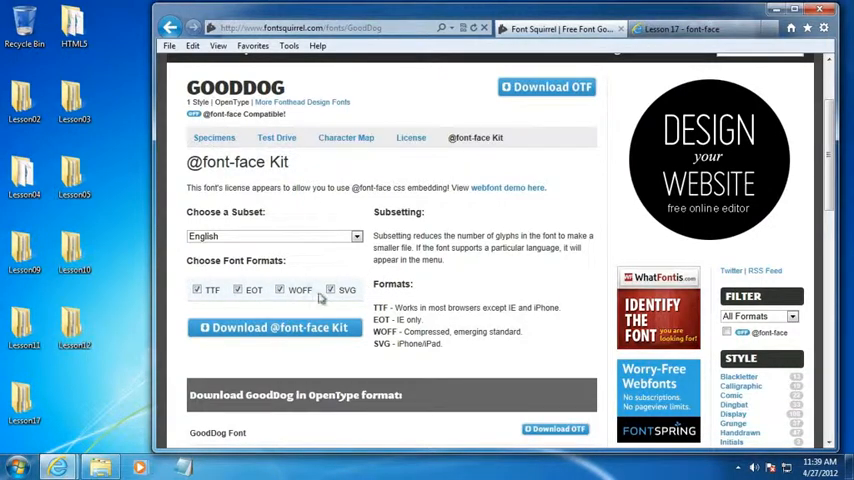
pyautogui.scroll(-3)
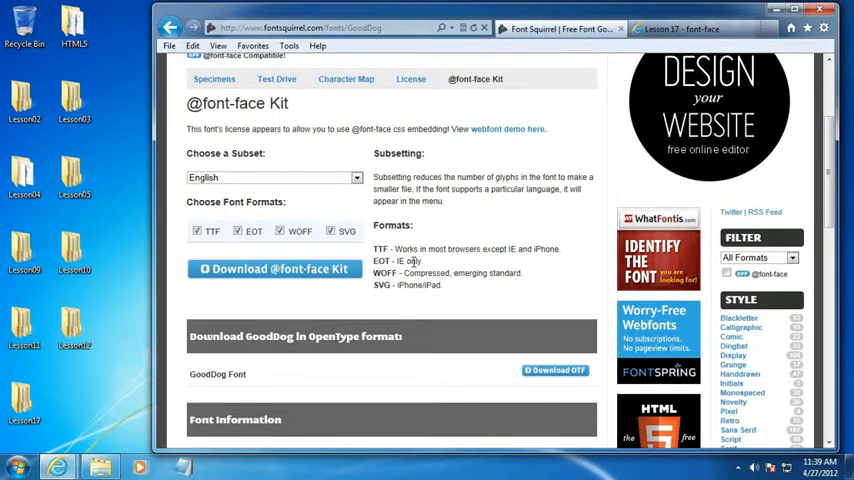
pyautogui.moveTo(416, 270)
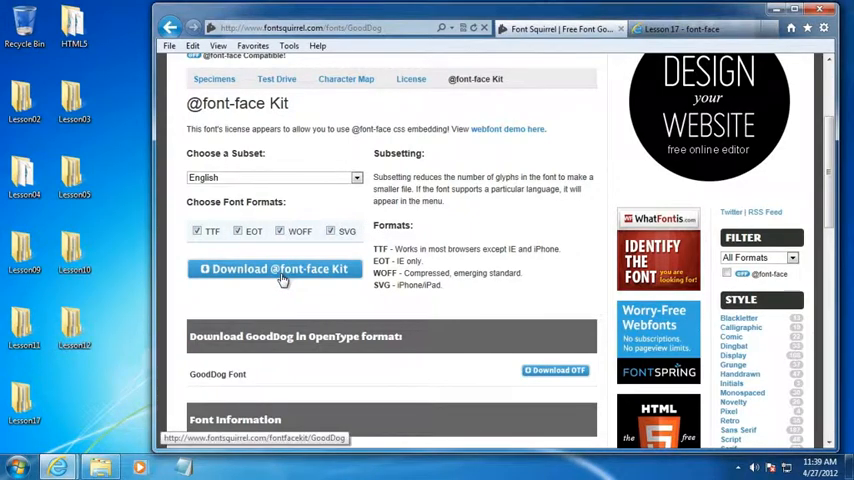
pyautogui.click(276, 268)
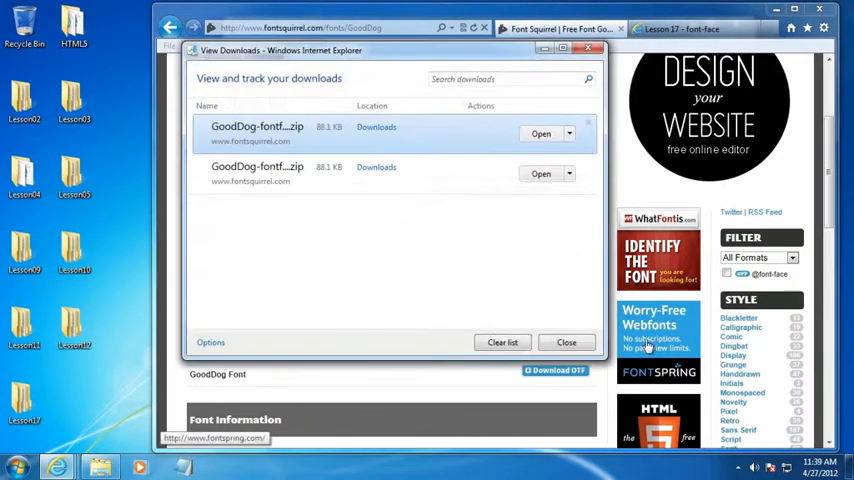
pyautogui.moveTo(540, 132)
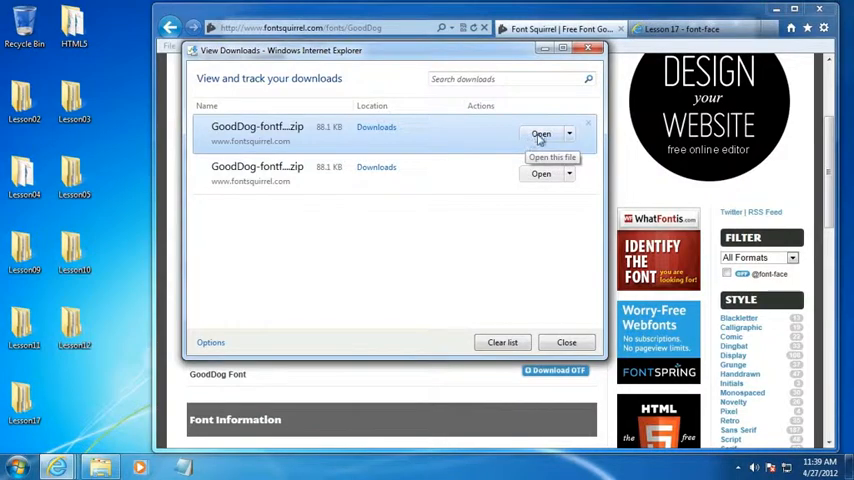
# Step: Extract the GoodDog-fontfacekit zip from Downloads into its own folder
pyautogui.click(566, 342)
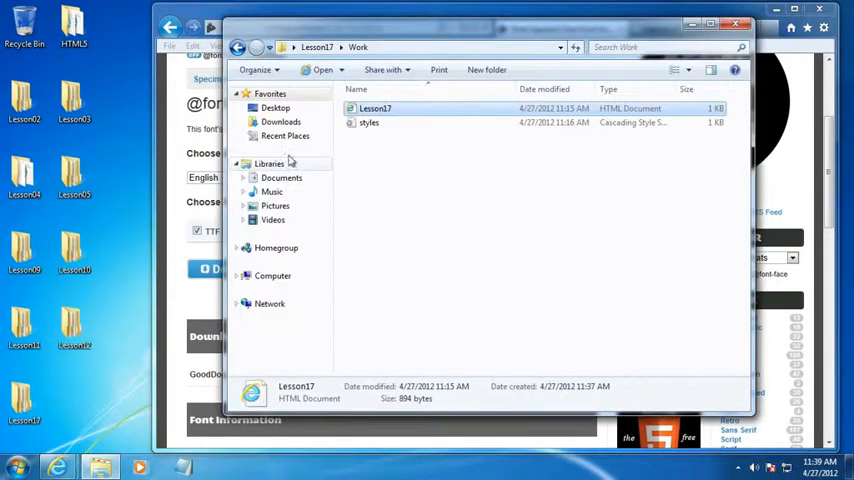
pyautogui.click(280, 120)
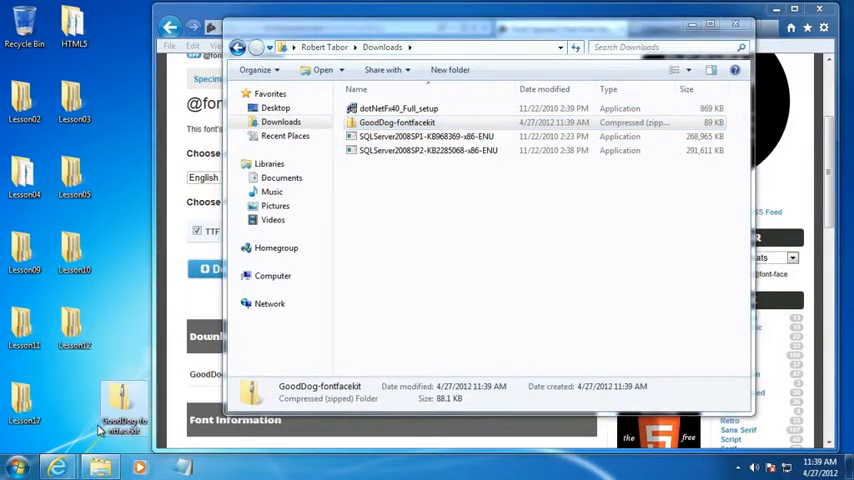
pyautogui.doubleClick(396, 122)
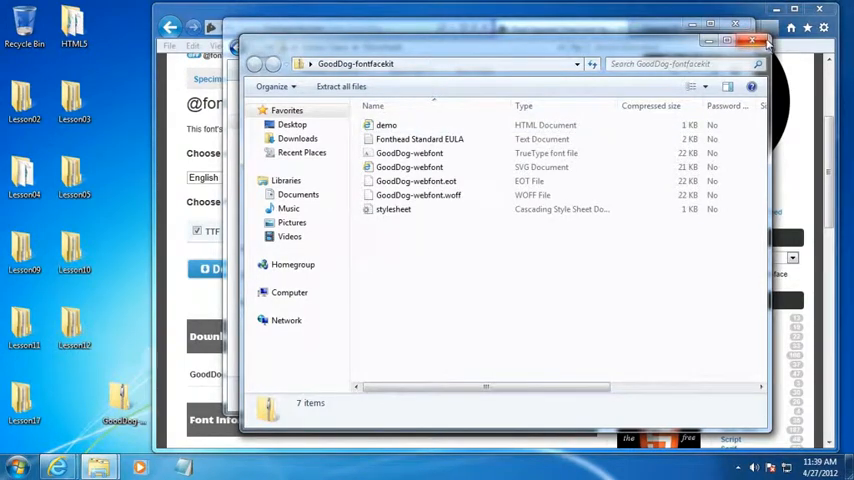
pyautogui.rightClick(124, 400)
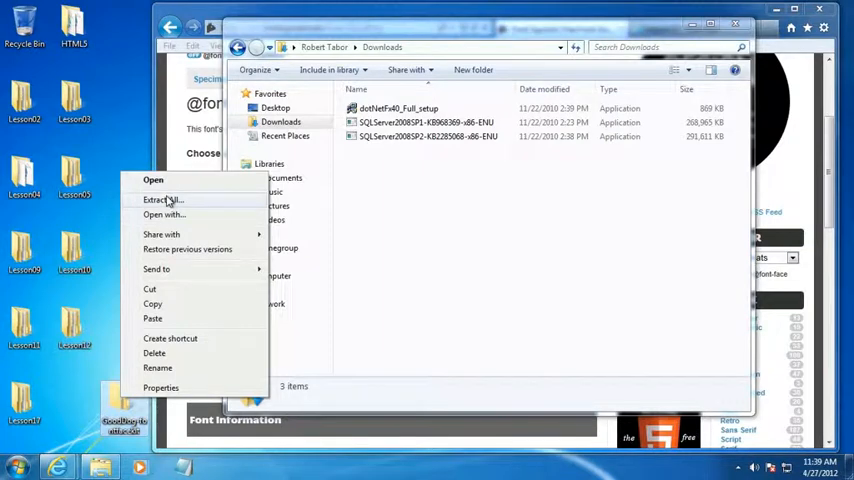
pyautogui.click(162, 200)
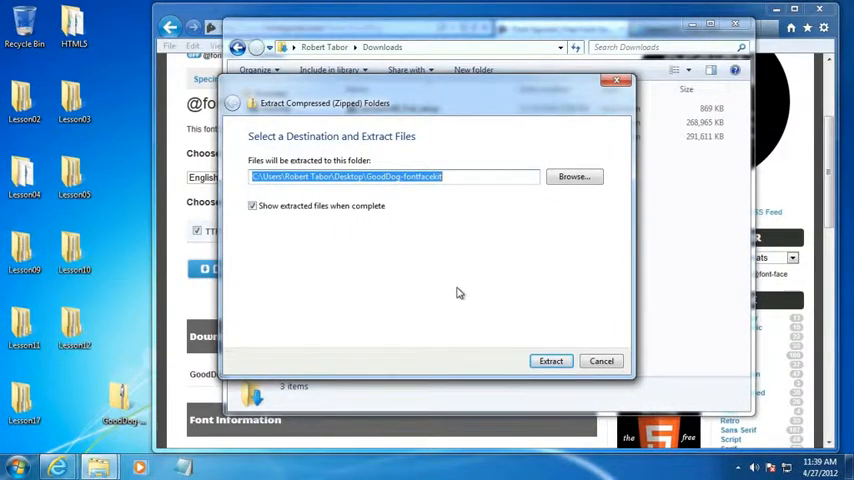
pyautogui.click(550, 360)
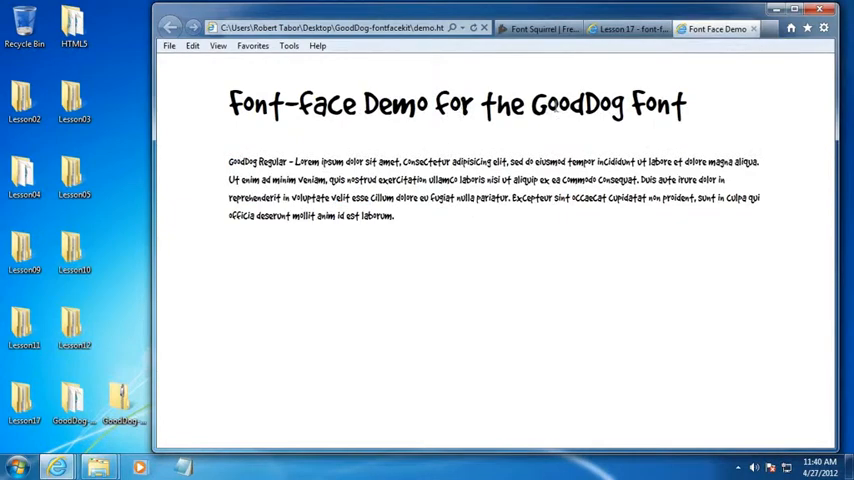
pyautogui.moveTo(756, 28)
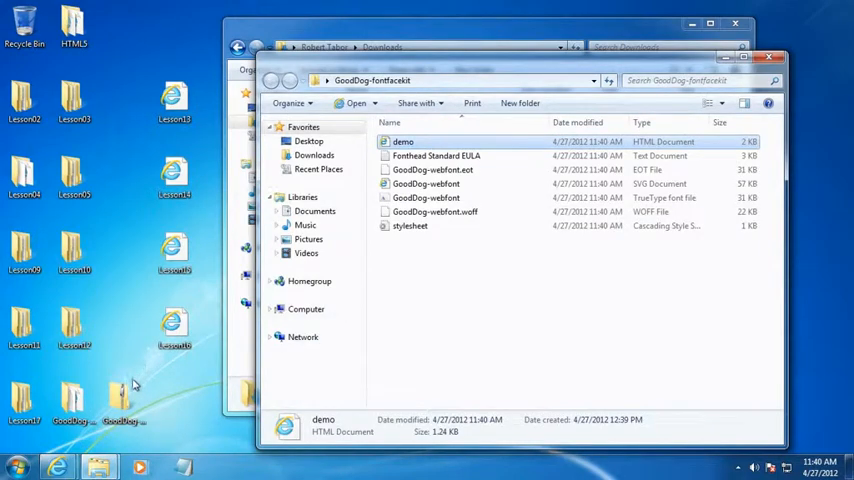
pyautogui.rightClick(404, 140)
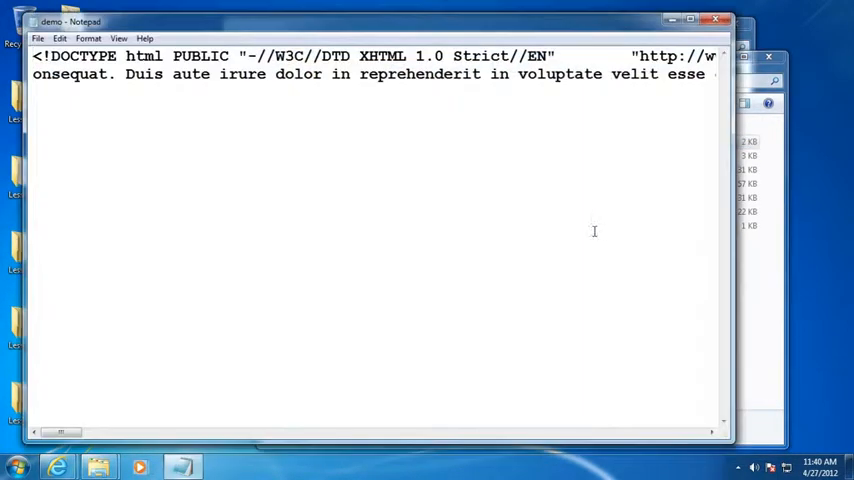
pyautogui.click(88, 38)
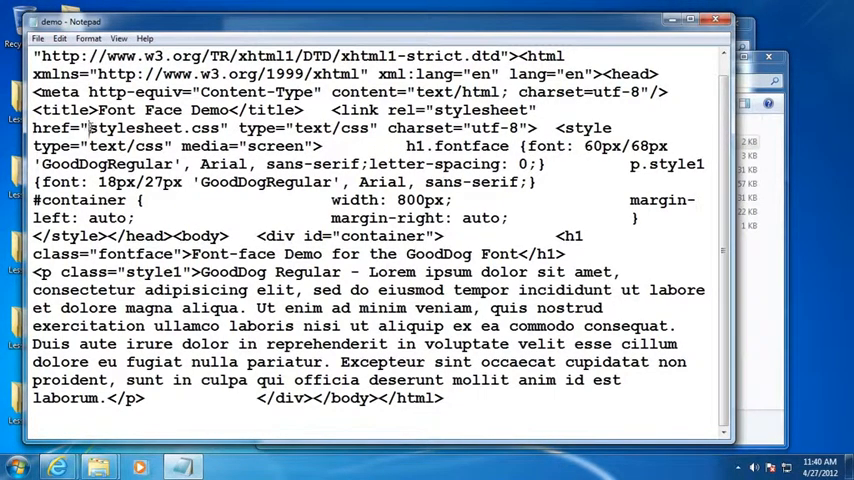
pyautogui.doubleClick(152, 128)
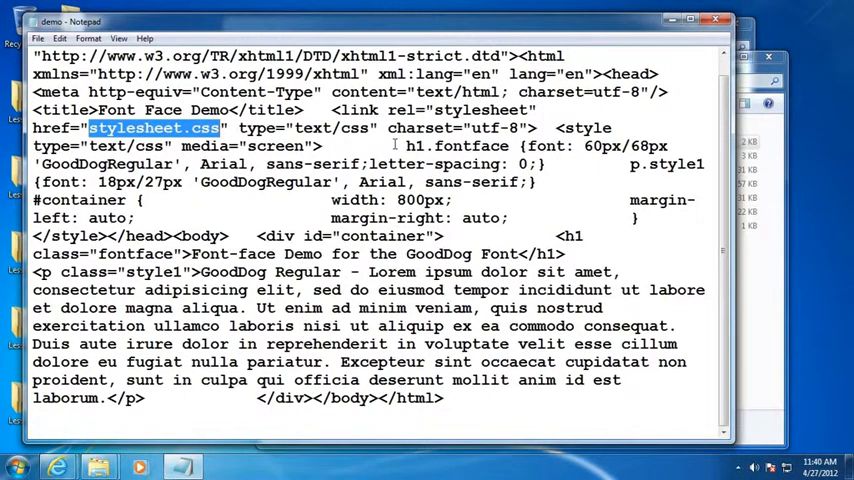
pyautogui.doubleClick(454, 146)
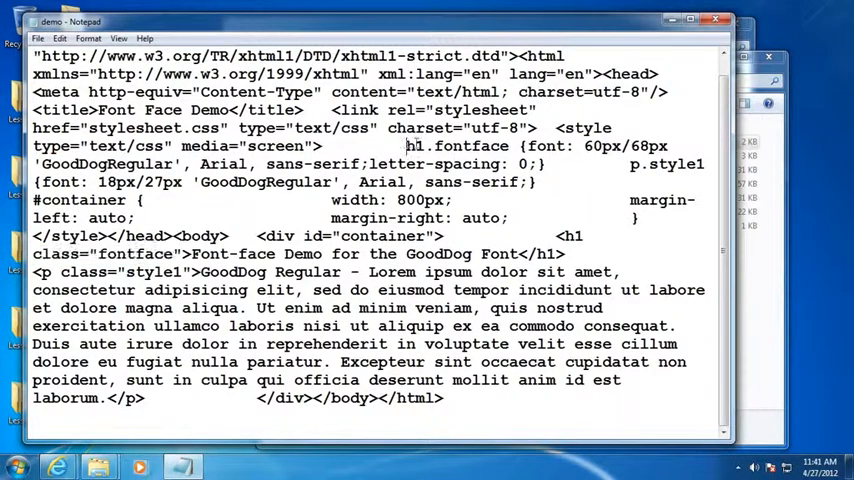
pyautogui.moveTo(404, 146); pyautogui.dragTo(544, 164)
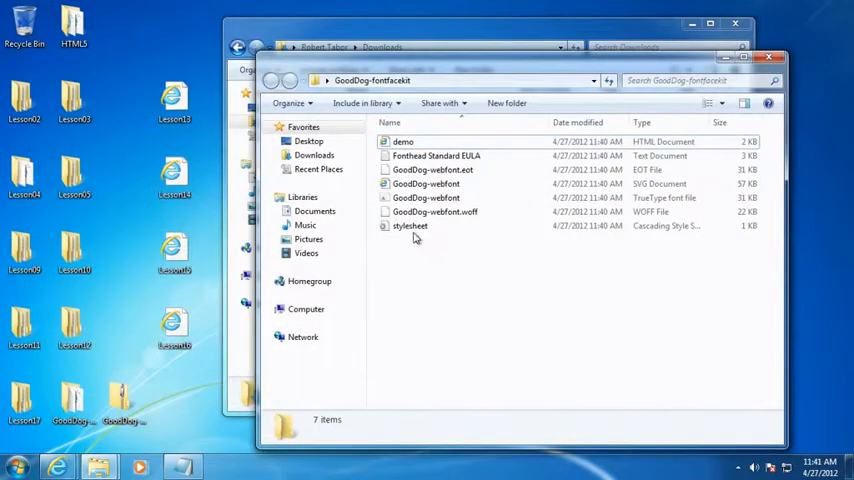
pyautogui.rightClick(410, 224)
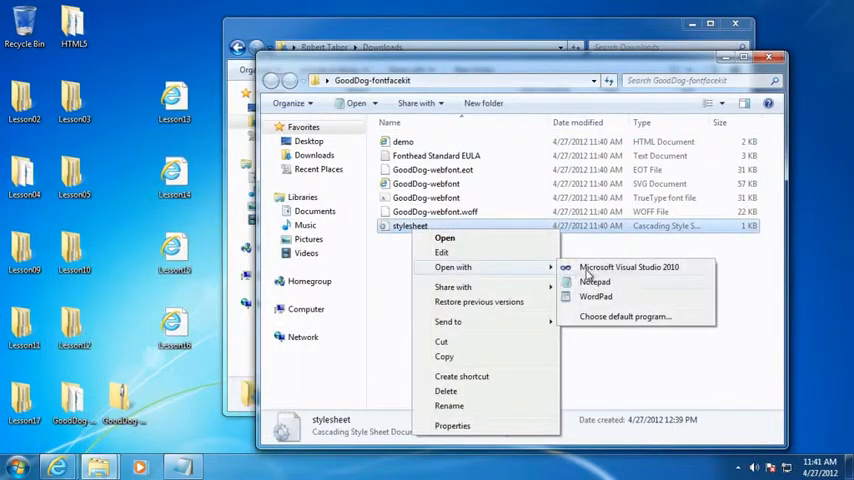
pyautogui.click(592, 280)
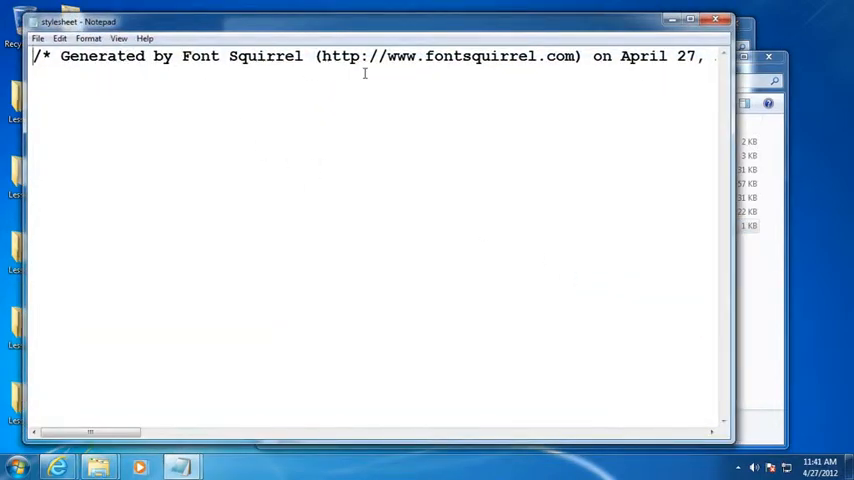
pyautogui.click(88, 38)
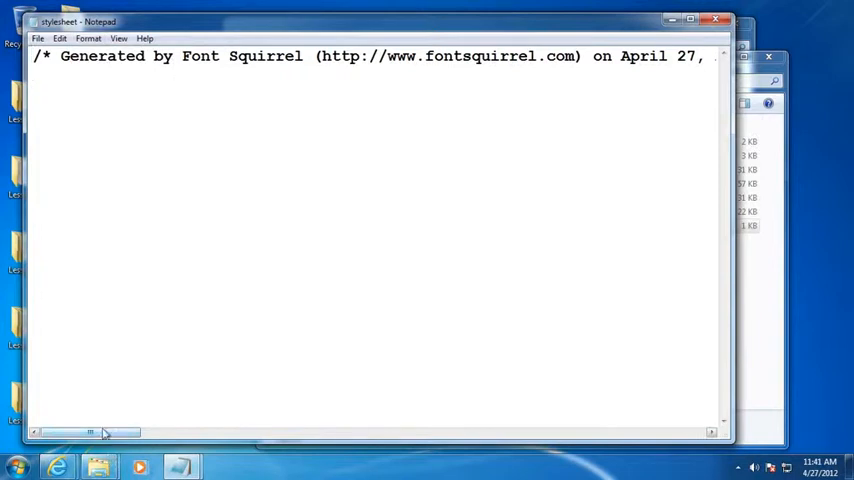
pyautogui.moveTo(104, 432); pyautogui.dragTo(184, 432)
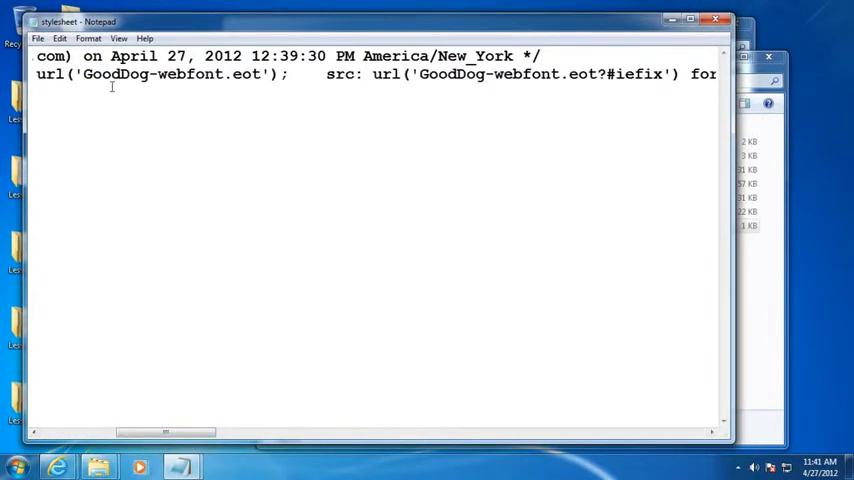
pyautogui.hscroll(-3)
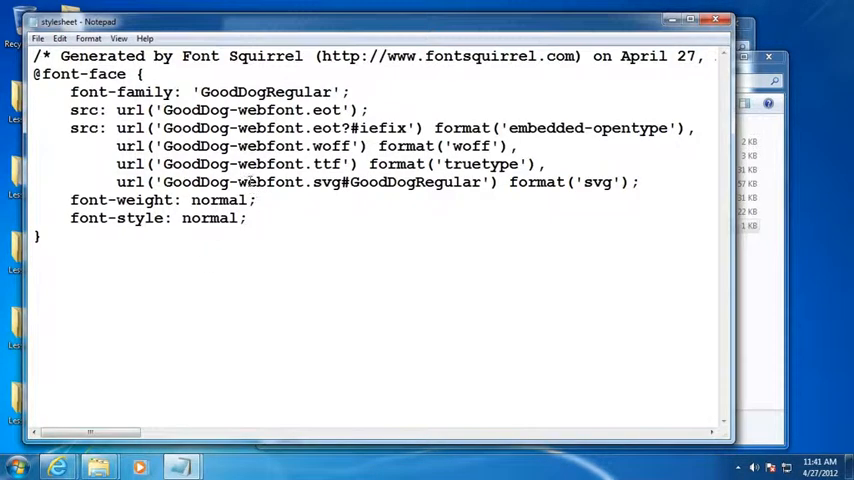
pyautogui.moveTo(70, 92); pyautogui.dragTo(240, 92)
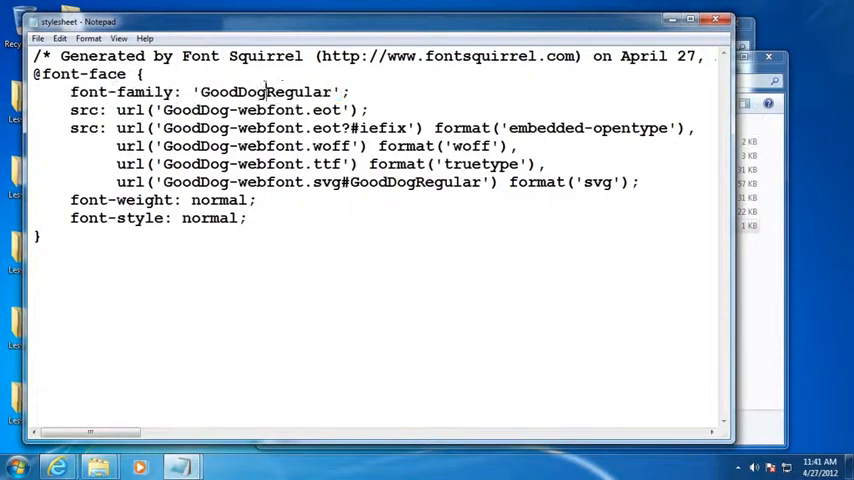
pyautogui.doubleClick(268, 92)
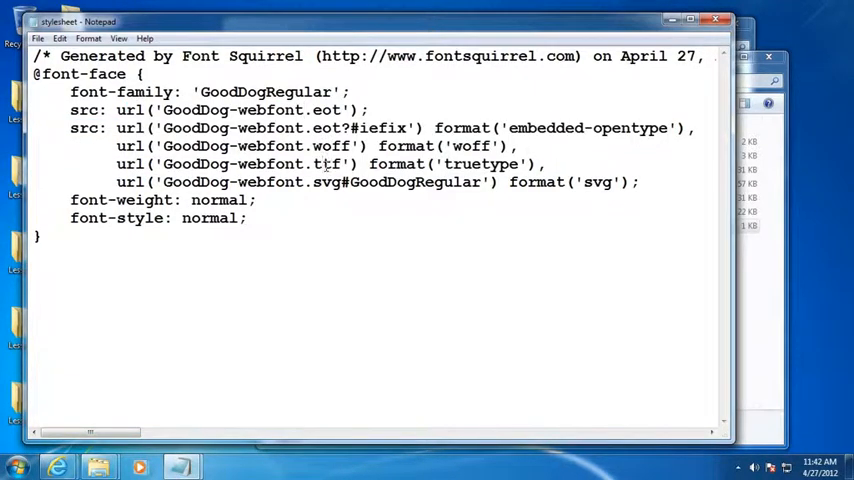
pyautogui.doubleClick(318, 182)
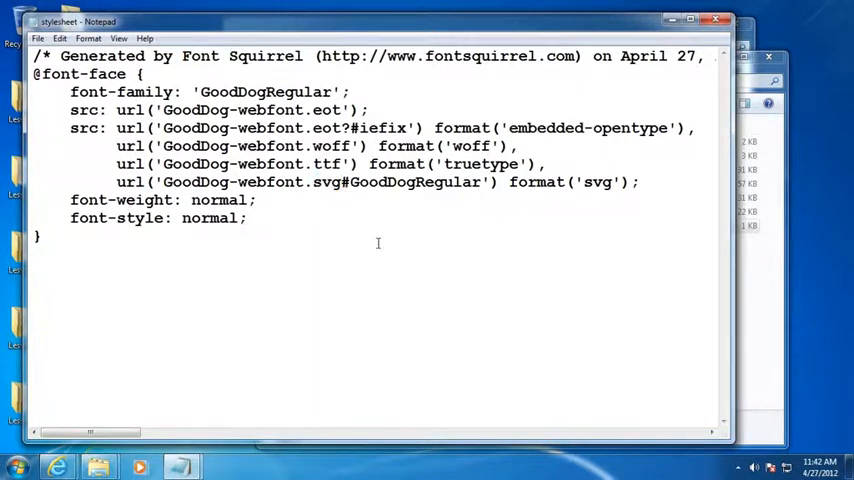
pyautogui.moveTo(70, 200); pyautogui.dragTo(248, 218)
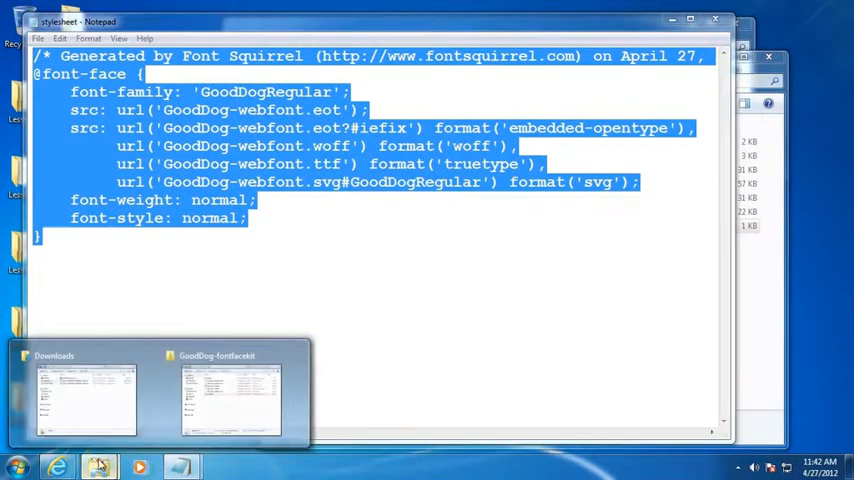
pyautogui.moveTo(152, 268)
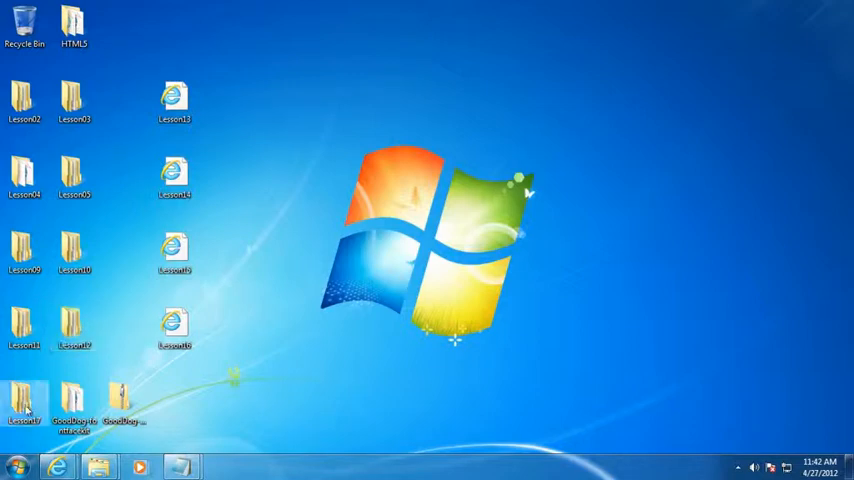
pyautogui.doubleClick(24, 400)
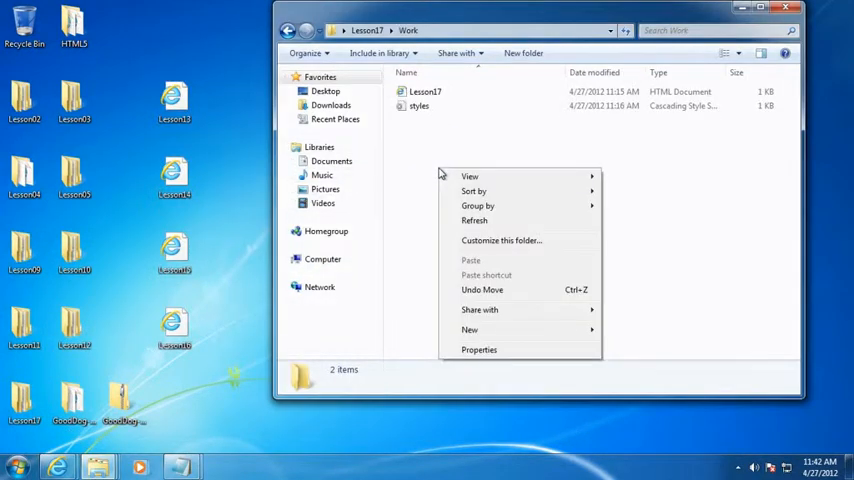
pyautogui.click(420, 106)
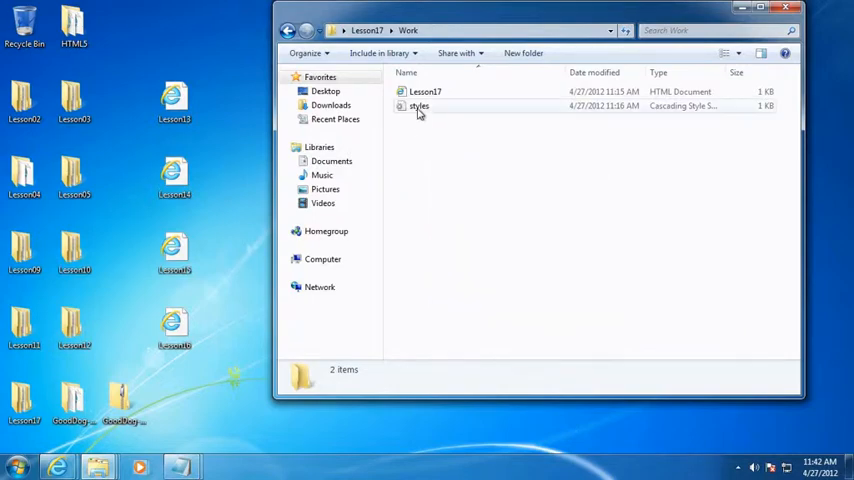
pyautogui.doubleClick(418, 106)
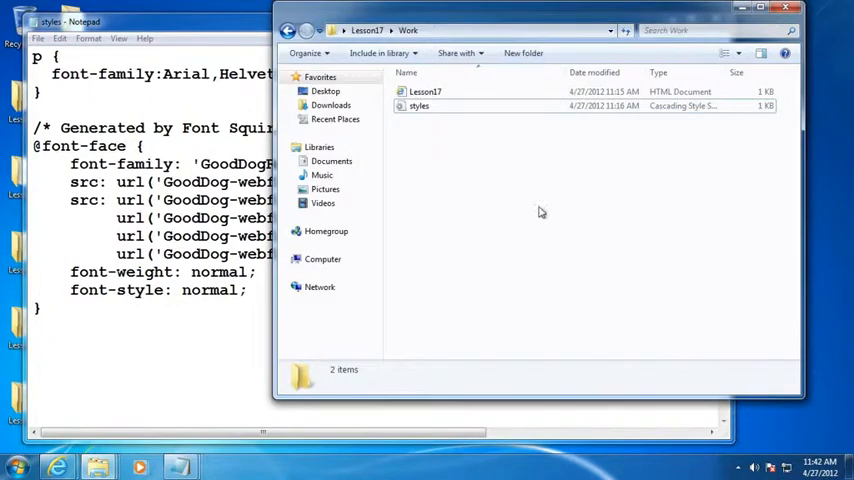
pyautogui.click(138, 396)
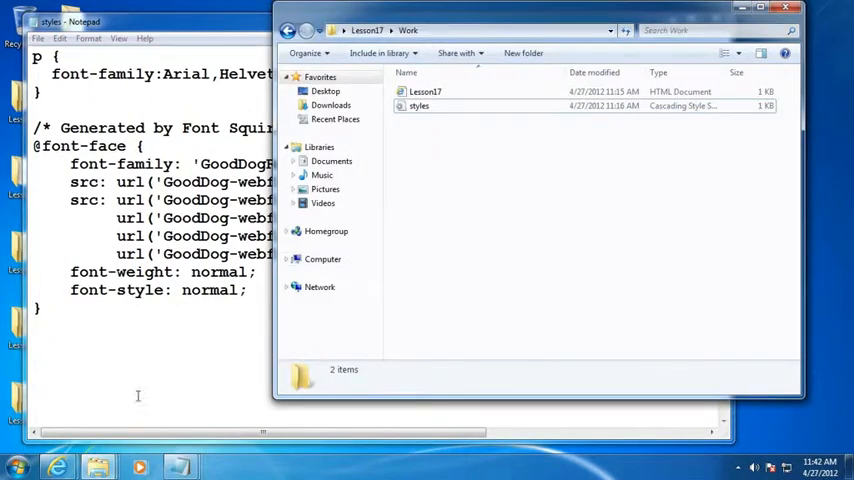
pyautogui.click(150, 22)
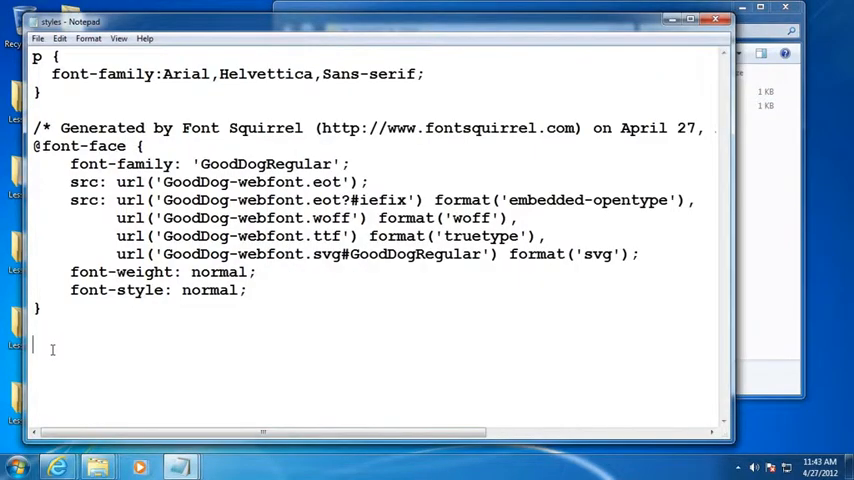
pyautogui.write('h1.head')
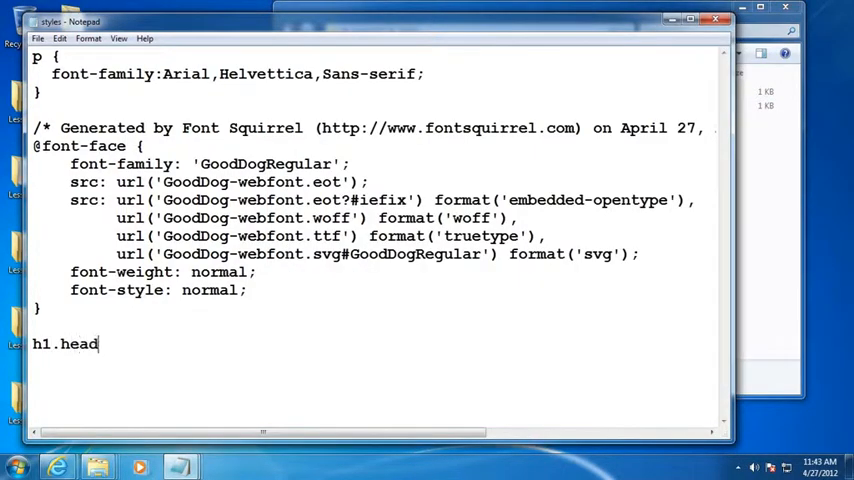
pyautogui.write('ing {')
pyautogui.write('}')
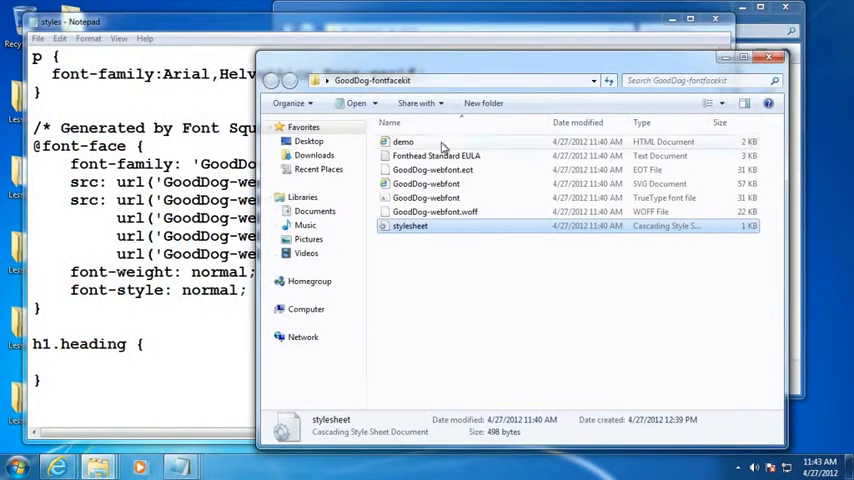
# Step: Copy the h1 declaration font: 60px/68px 'GoodDogRegular', Arial, sans-serif from demo.html into h1.heading
pyautogui.rightClick(404, 140)
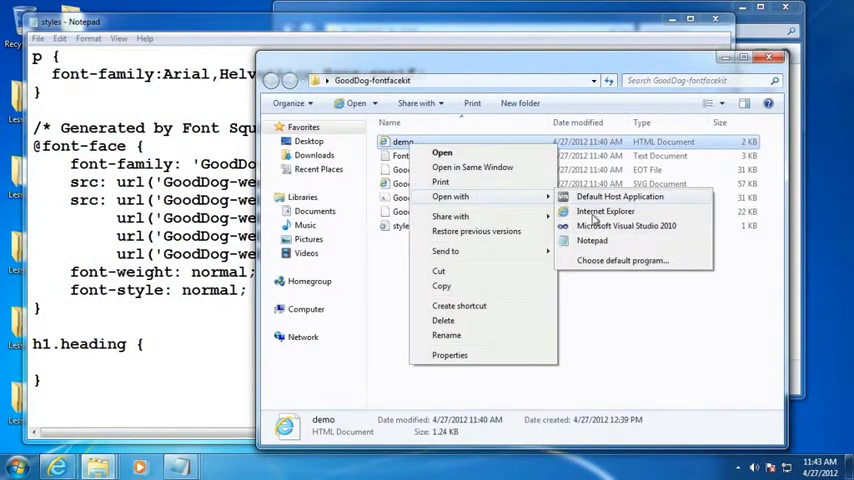
pyautogui.click(592, 240)
pyautogui.write("font: 60px/68px 'GoodDogRegular', Arial, sans-serif;letter-spacing: 0;")
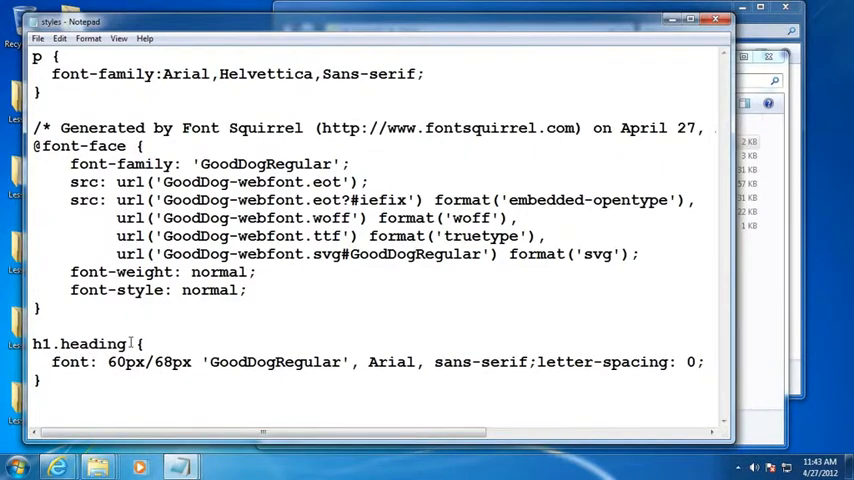
pyautogui.doubleClick(84, 344)
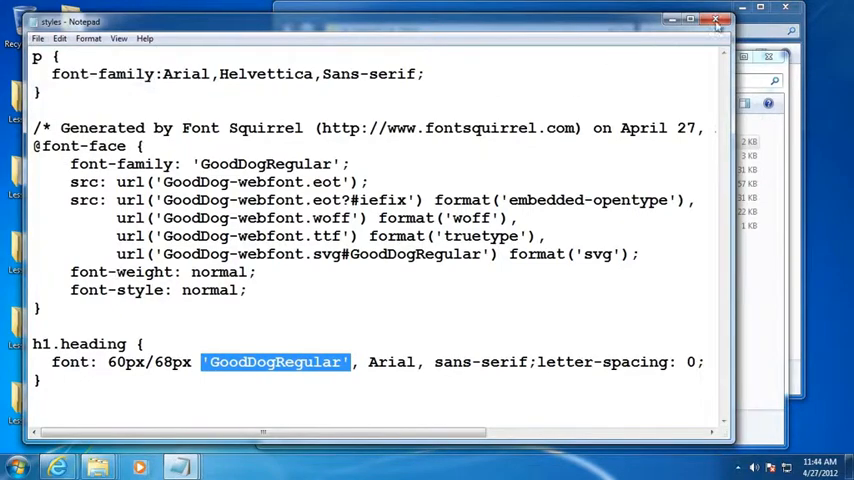
pyautogui.click(716, 20)
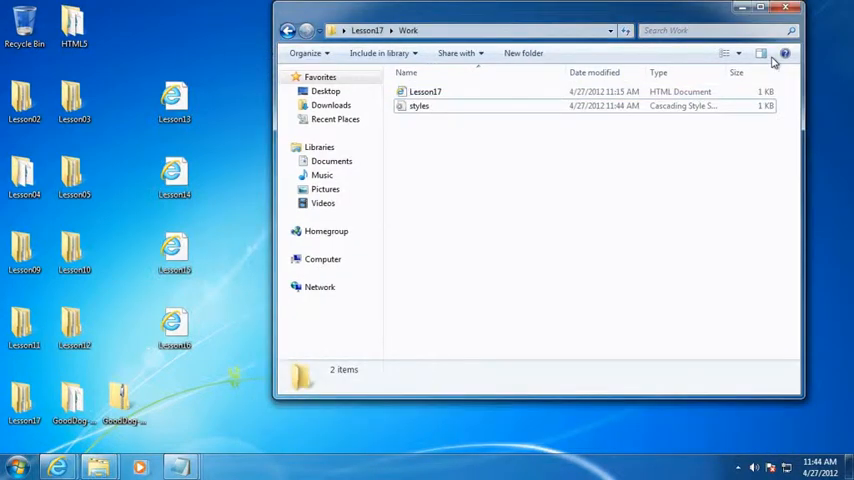
pyautogui.moveTo(248, 342)
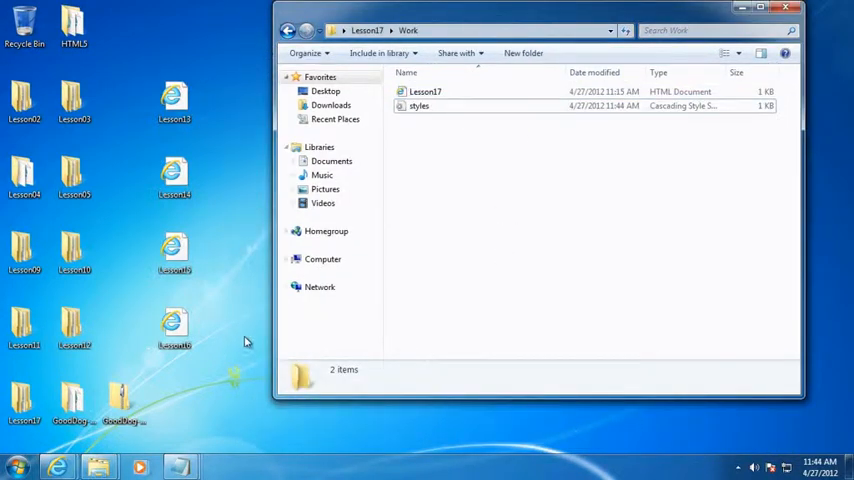
pyautogui.moveTo(180, 466)
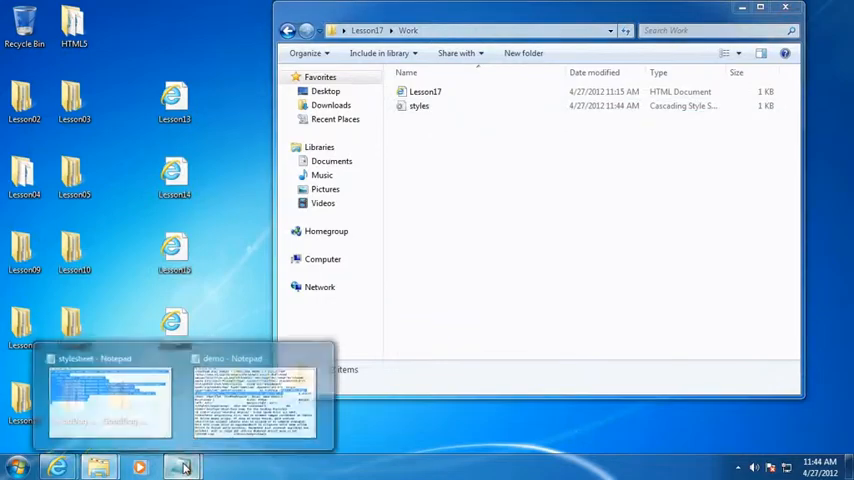
# Step: Close the demo page text, returning to the Lesson17 Work folder
pyautogui.click(256, 396)
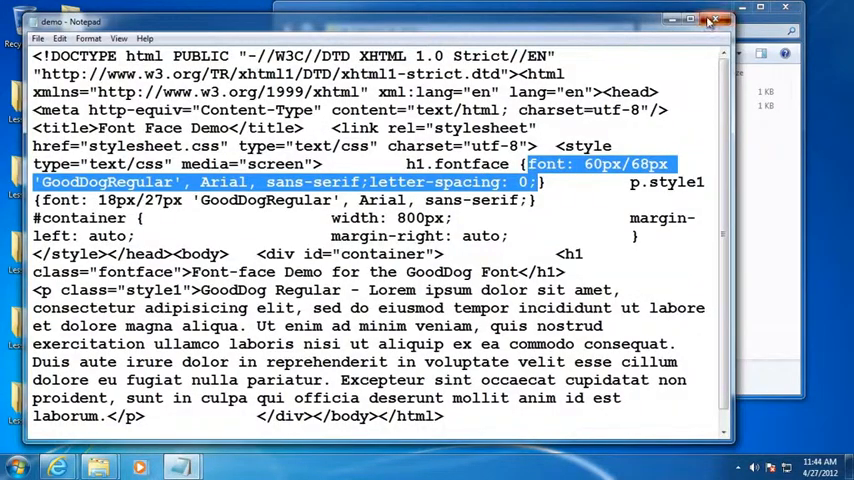
pyautogui.click(712, 20)
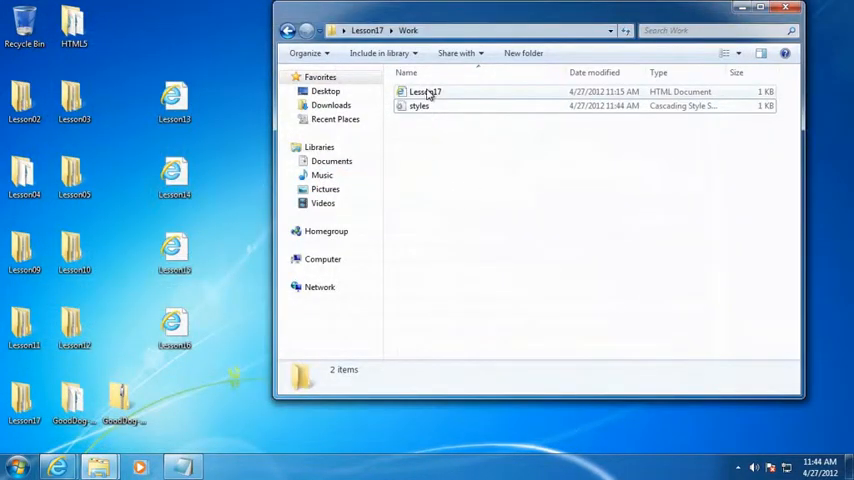
# Step: Edit Lesson17.html in Notepad so the h1 carries class="heading"
pyautogui.rightClick(426, 92)
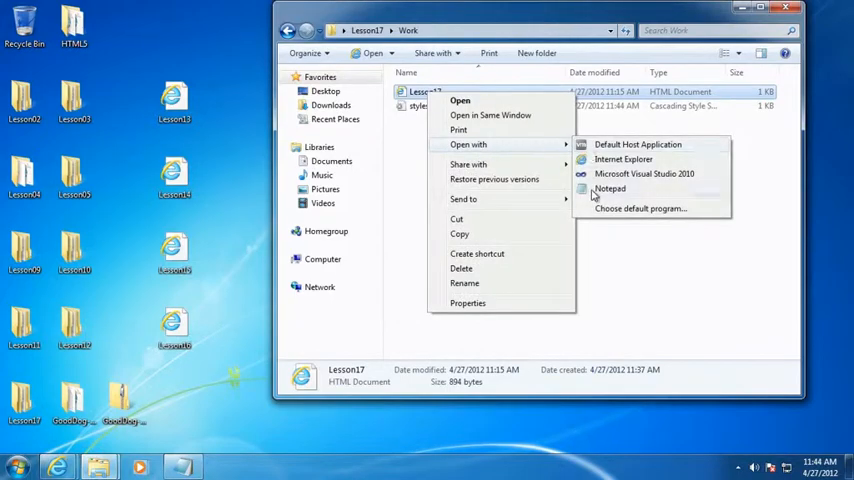
pyautogui.click(610, 188)
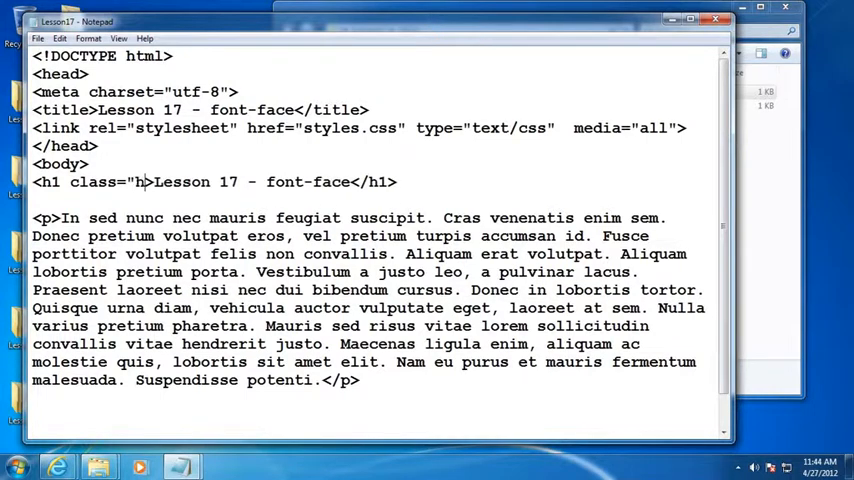
pyautogui.write('eading')
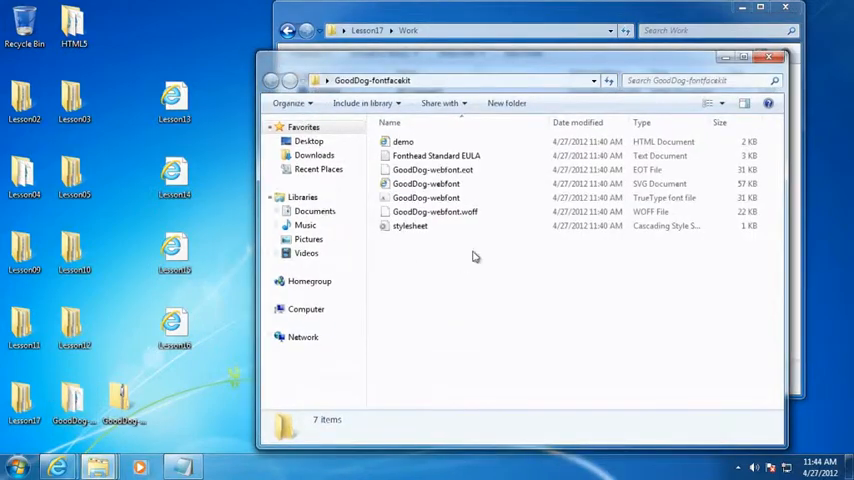
# Step: Copy the four GoodDog-webfont files (eot, svg, ttf, woff) into the Lesson17 Work folder beside Lesson17 and styles
pyautogui.click(432, 168)
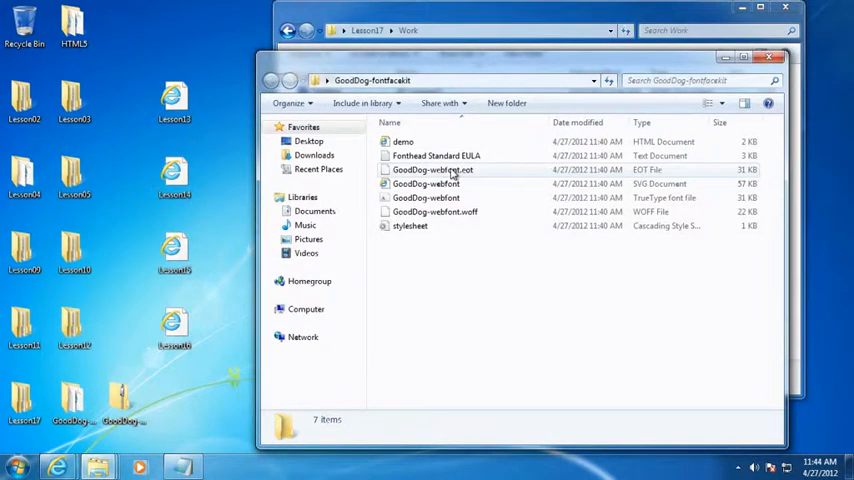
pyautogui.click(432, 168)
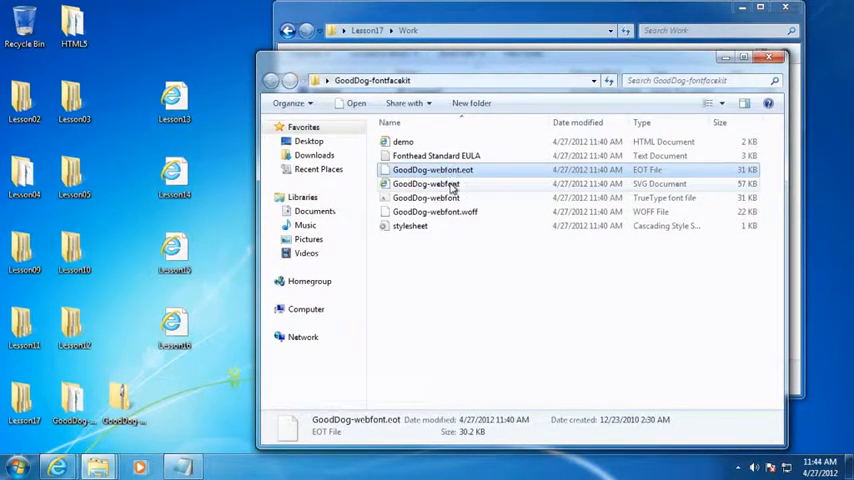
pyautogui.click(426, 196)
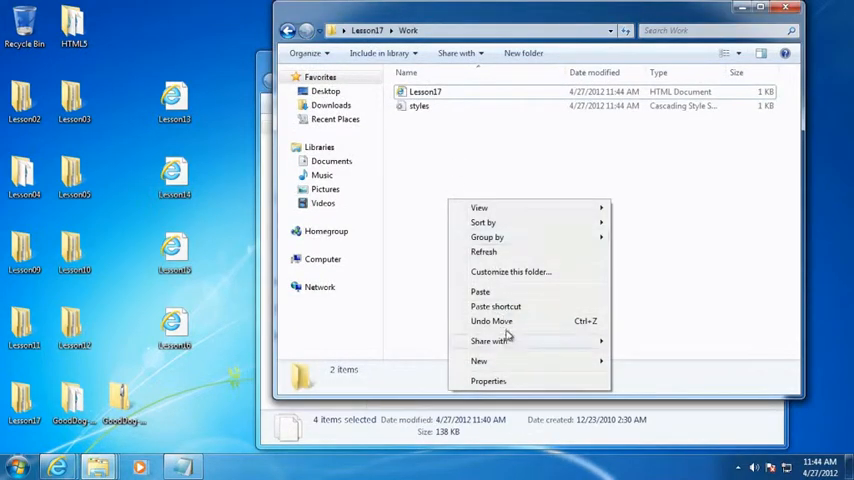
pyautogui.click(478, 292)
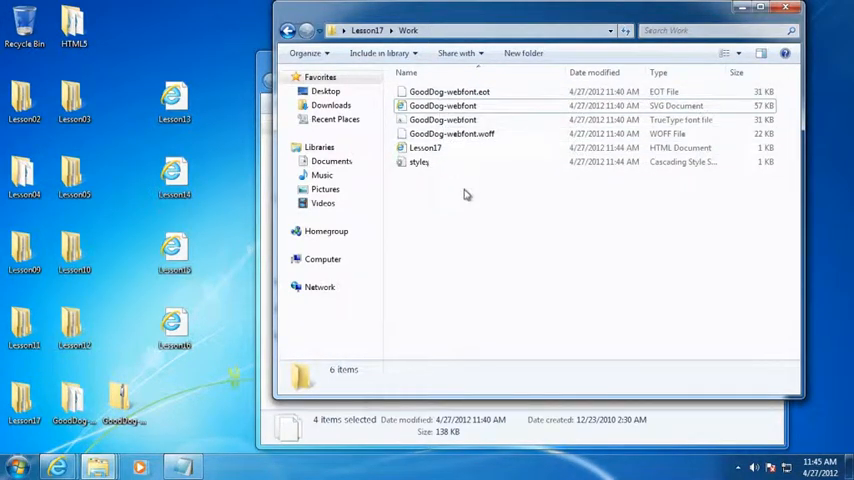
pyautogui.moveTo(462, 196)
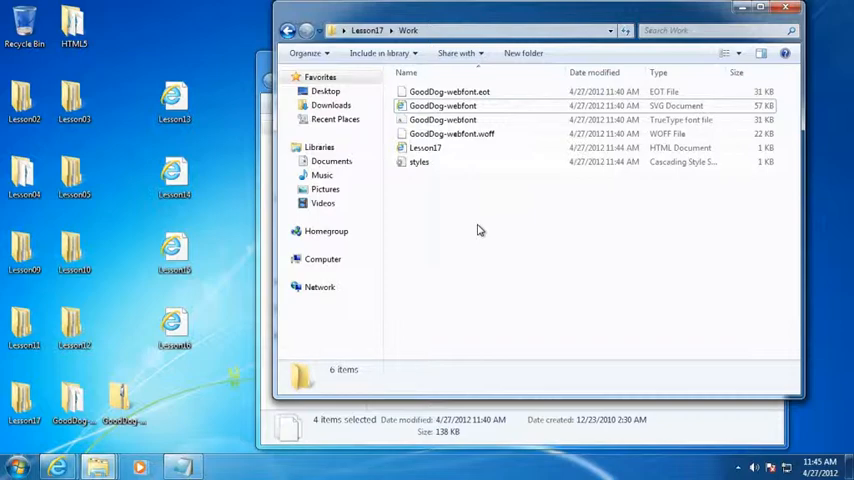
pyautogui.click(424, 148)
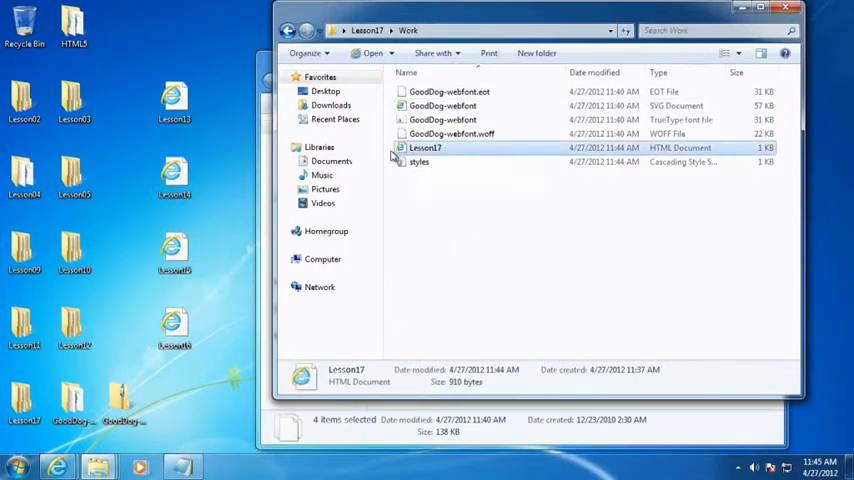
pyautogui.doubleClick(424, 148)
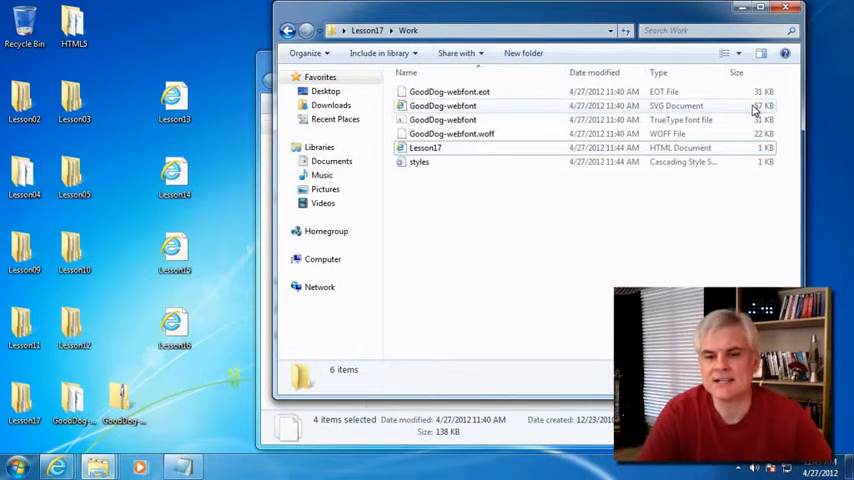
pyautogui.click(444, 104)
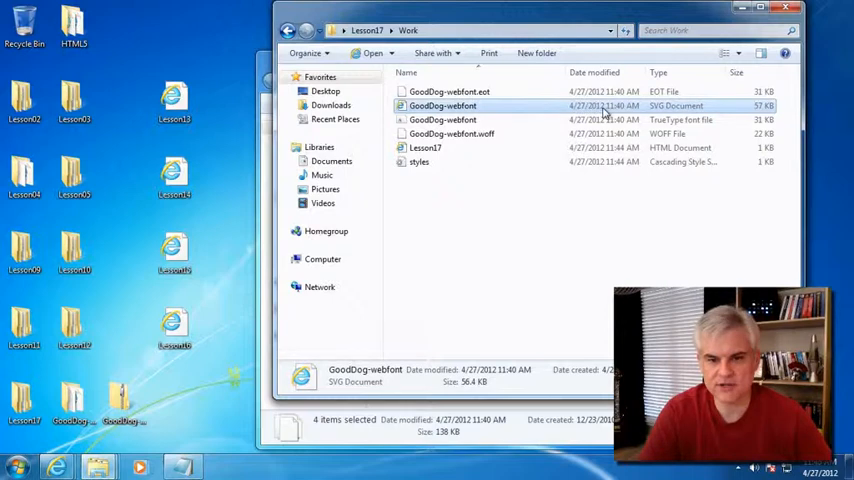
pyautogui.moveTo(604, 224)
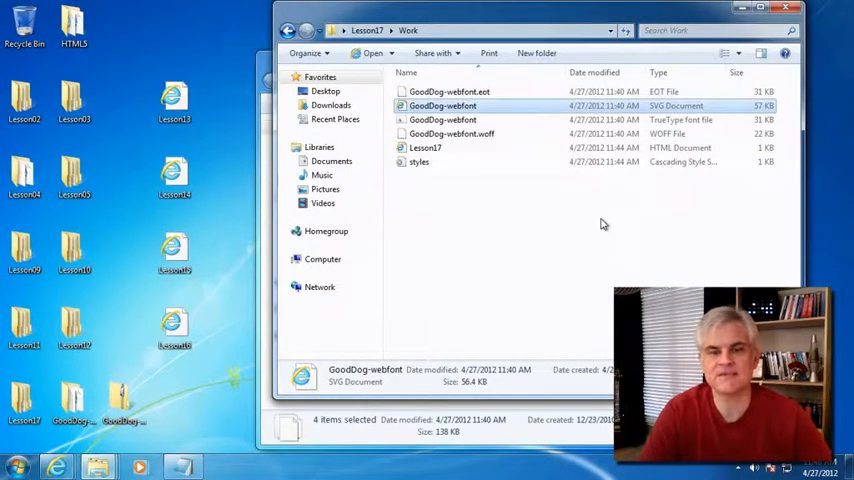